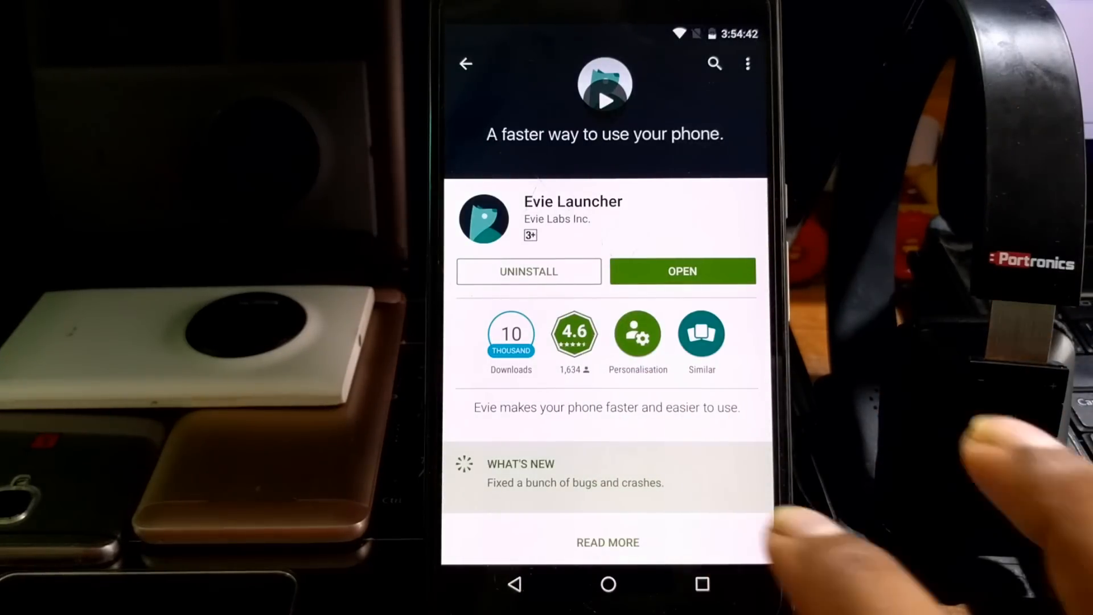
# - Browse the Evie Launcher Play Store listing, then leave it for the store's featured games page
pyautogui.scroll(3)
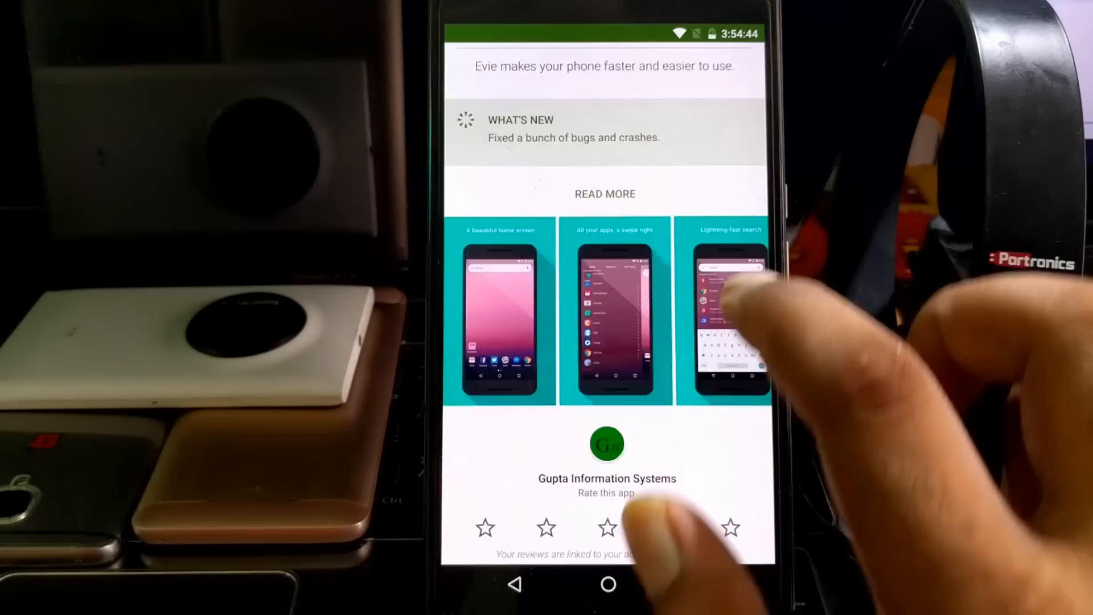
pyautogui.scroll(-3)
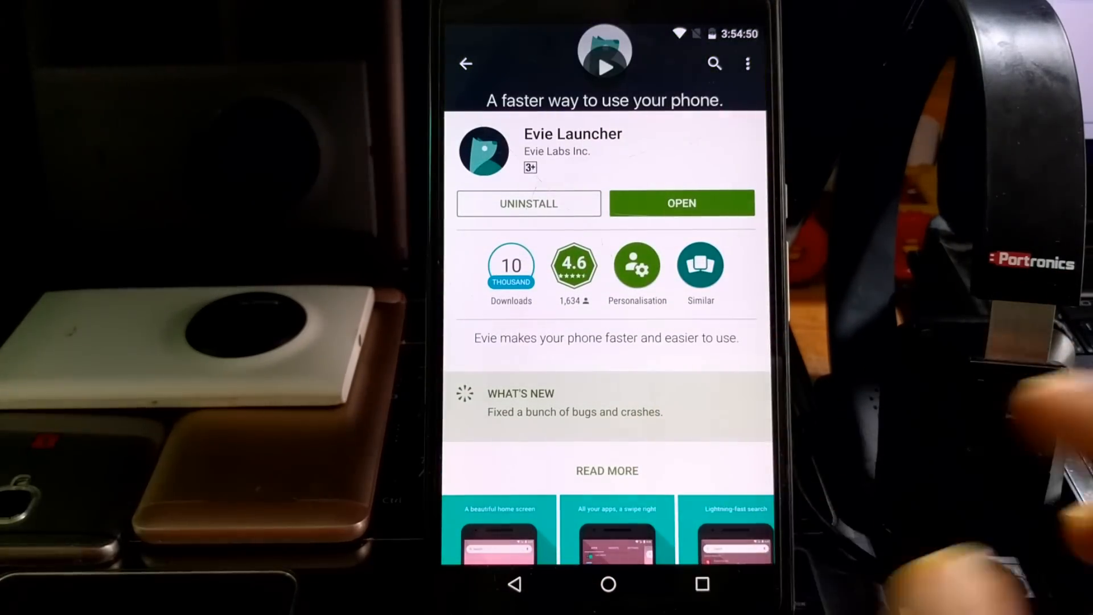
pyautogui.click(607, 471)
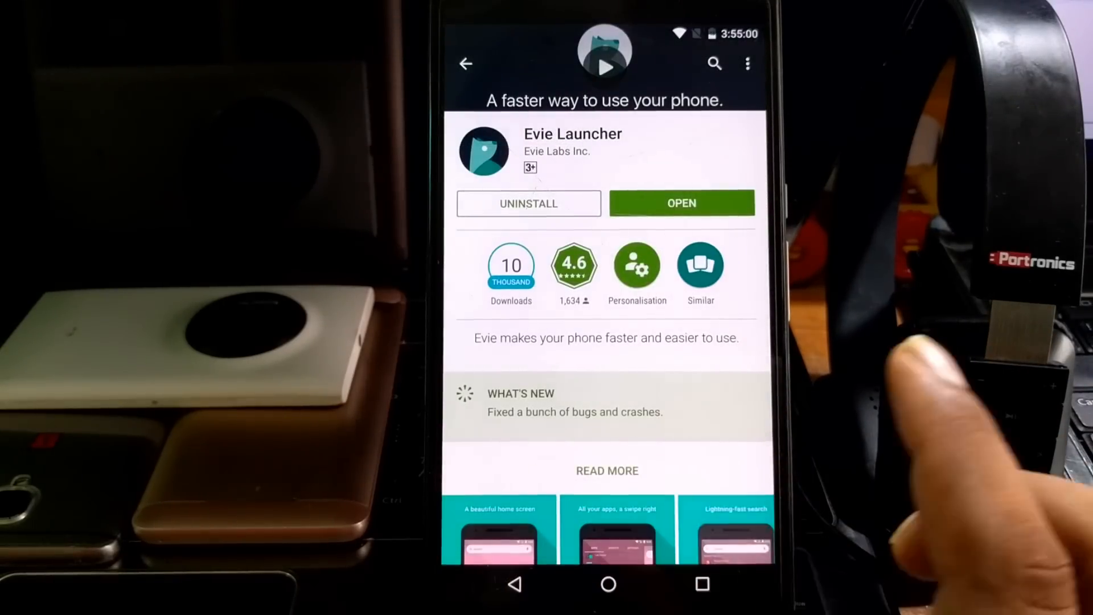
pyautogui.click(465, 63)
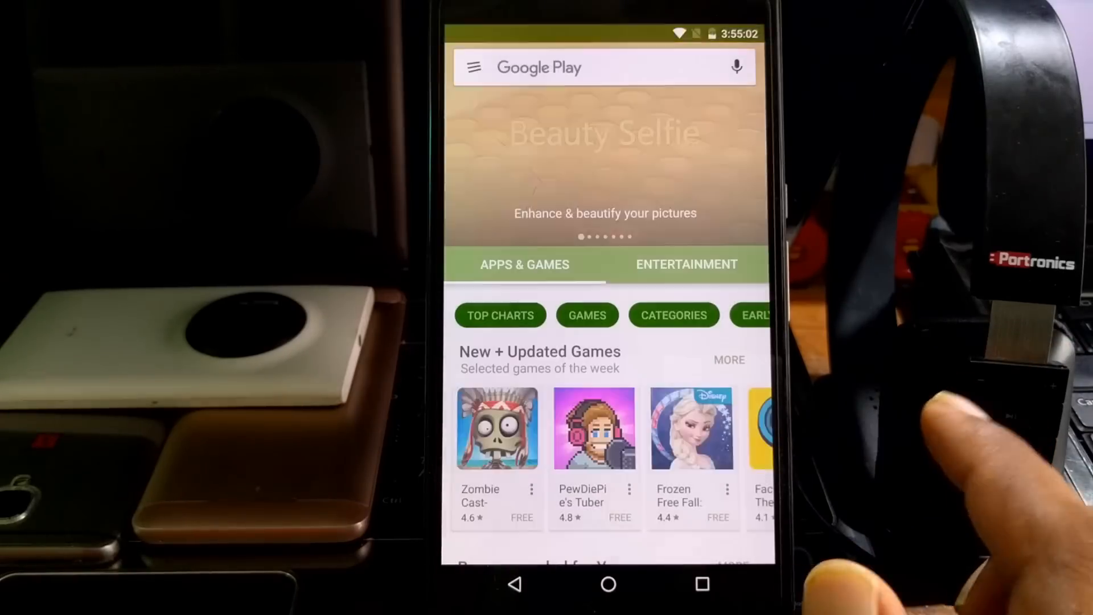
pyautogui.click(607, 584)
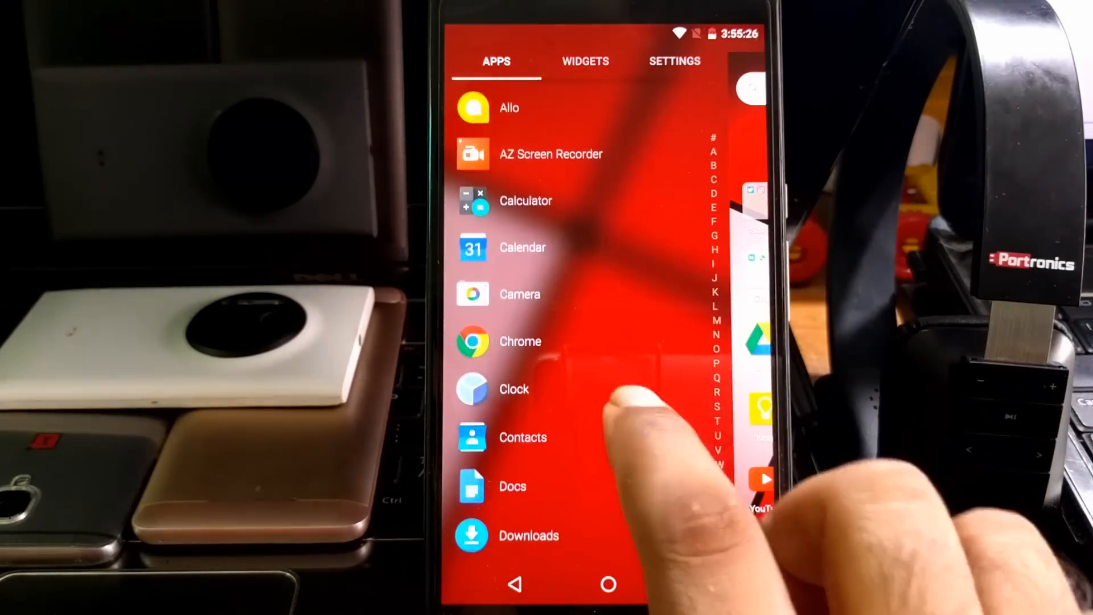
# - Browse Evie's widget list, then switch to the launcher's Settings tab
pyautogui.click(585, 62)
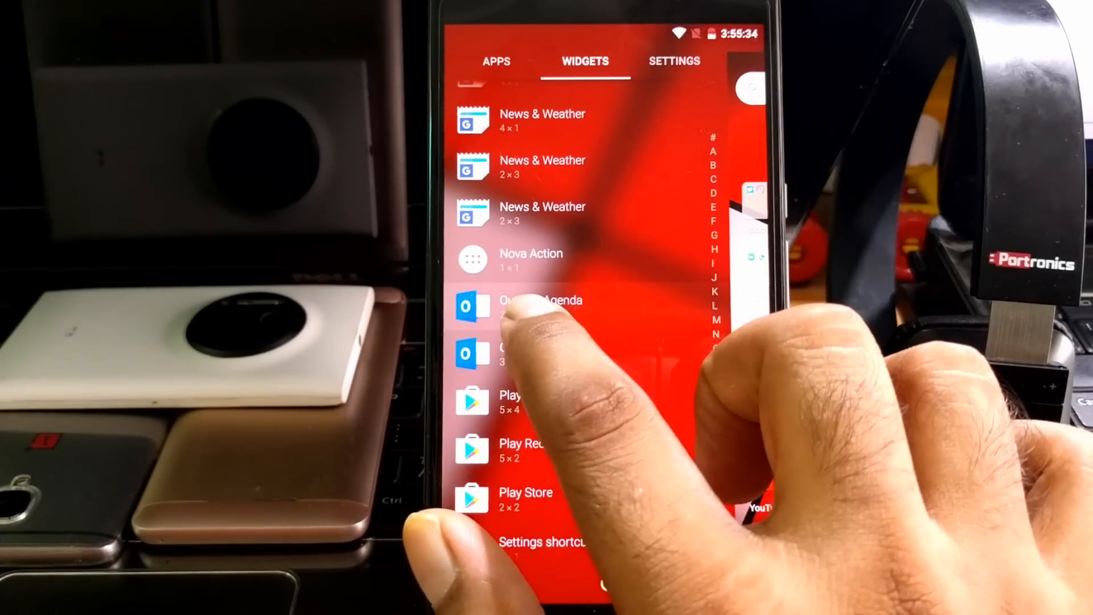
pyautogui.click(540, 306)
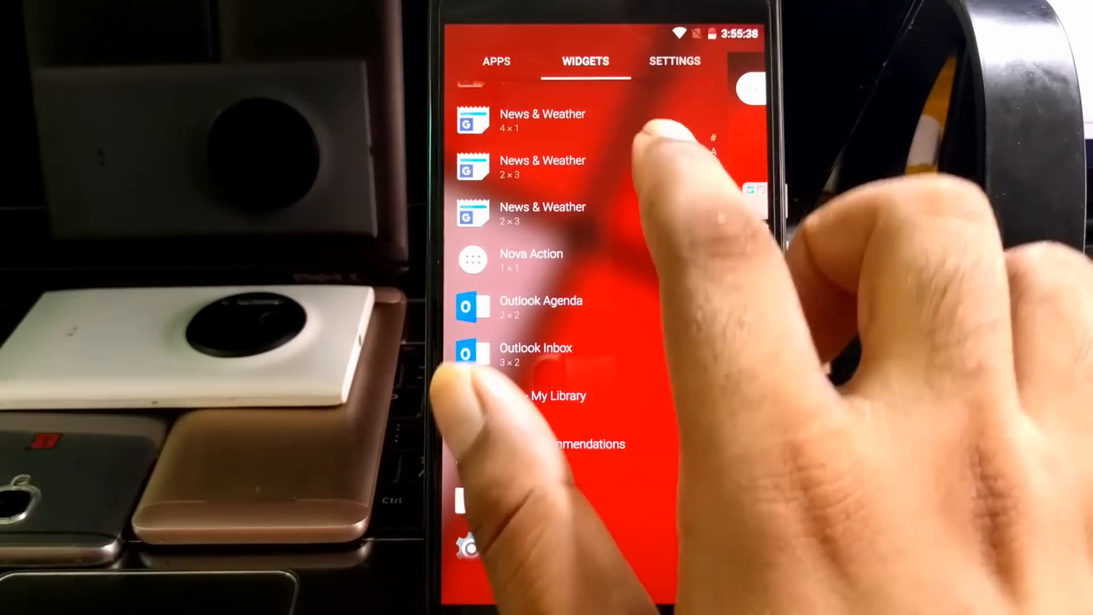
pyautogui.click(674, 61)
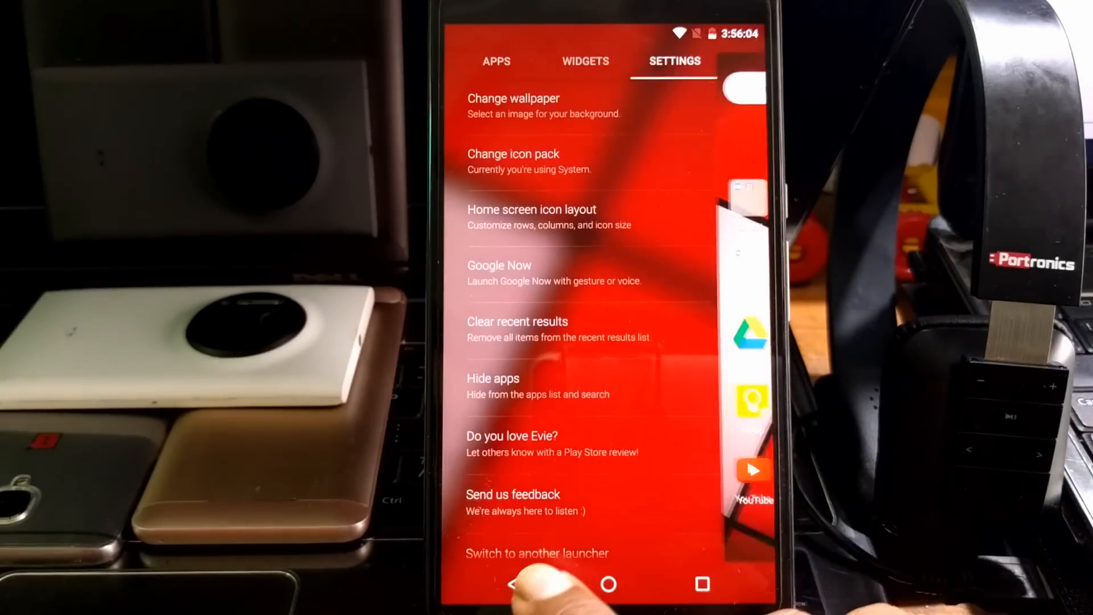
# - View the Hide apps picker and exit without hiding anything, returning home
pyautogui.scroll(-3)
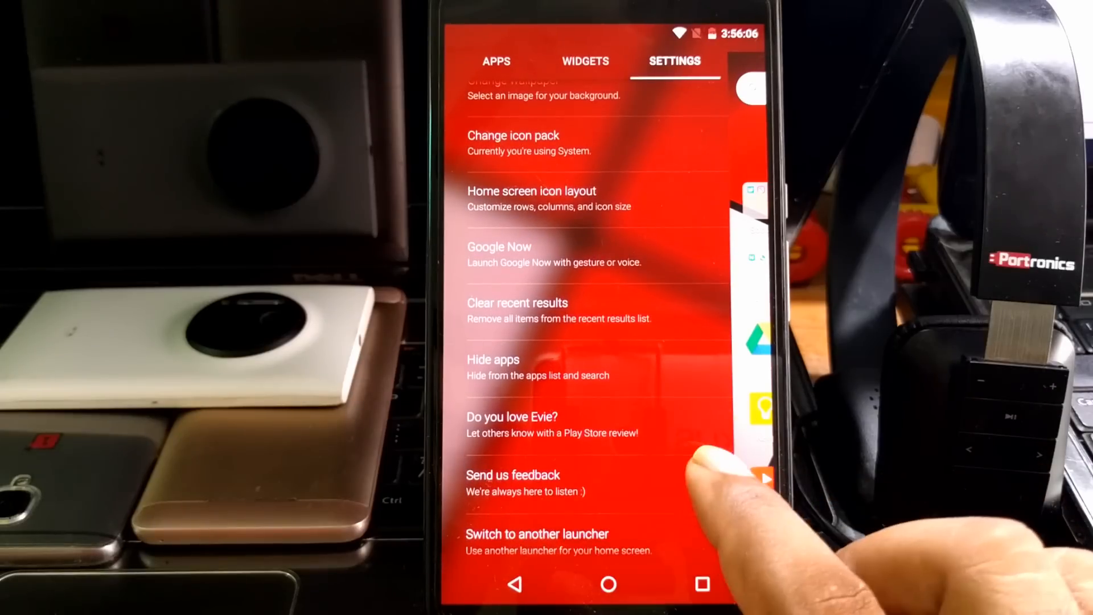
pyautogui.click(493, 366)
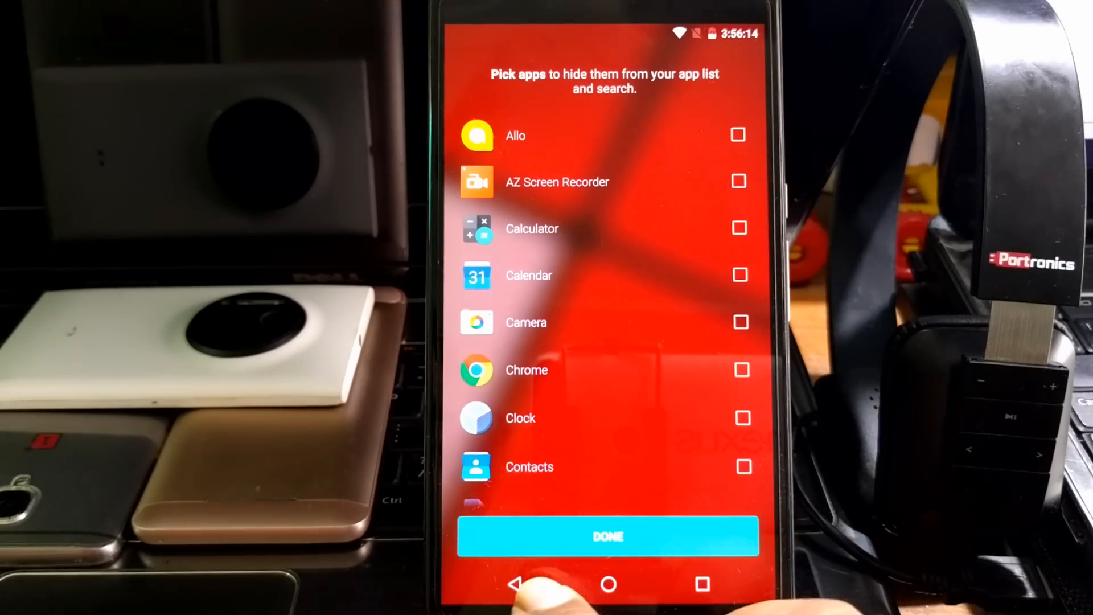
pyautogui.click(516, 584)
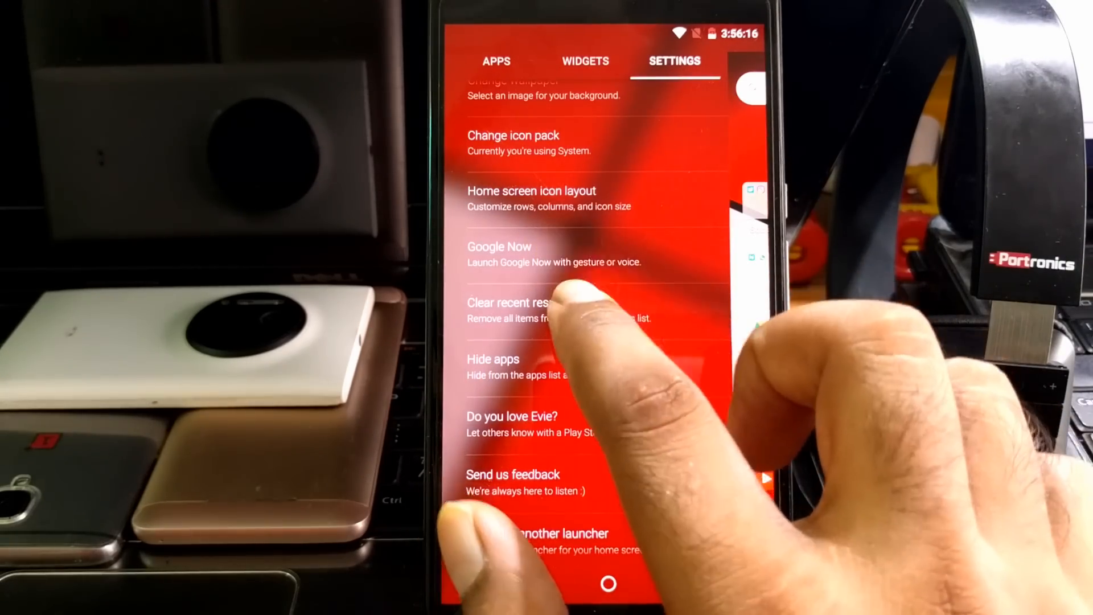
pyautogui.click(608, 584)
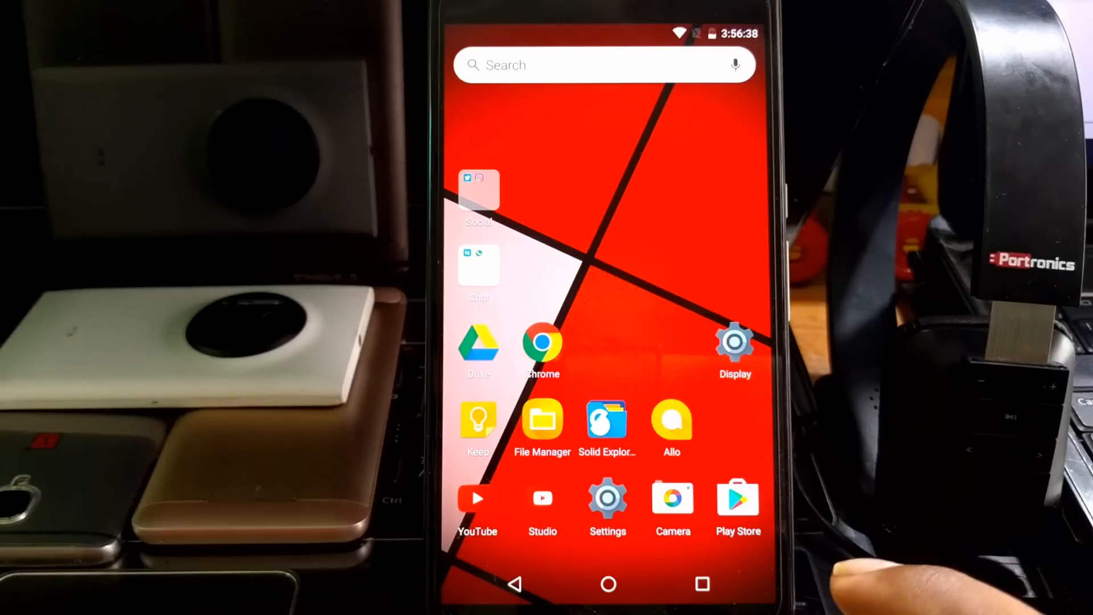
pyautogui.click(542, 343)
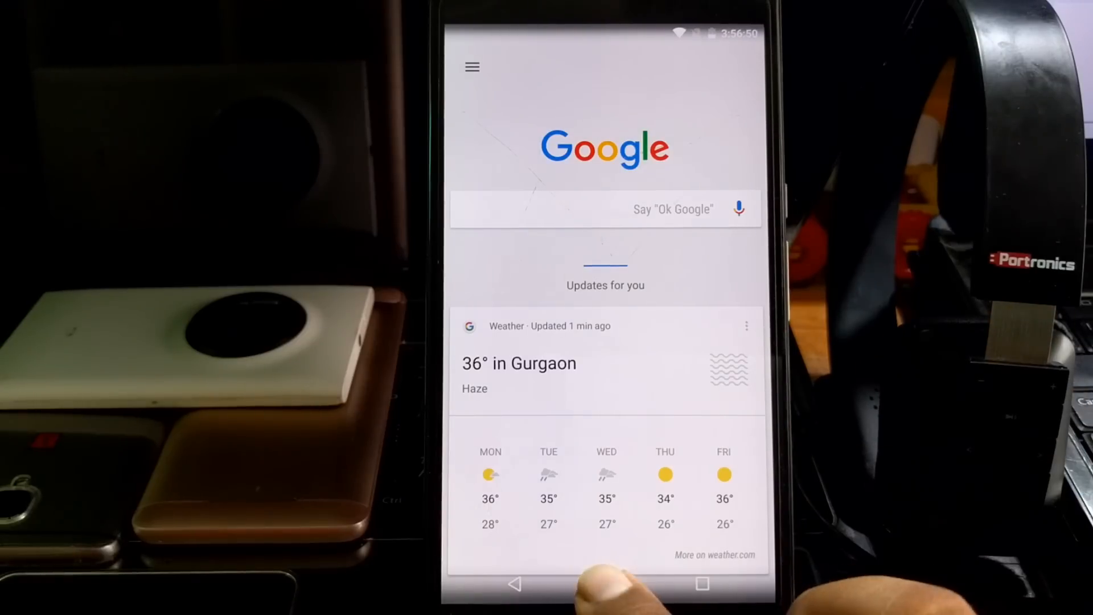
pyautogui.click(608, 584)
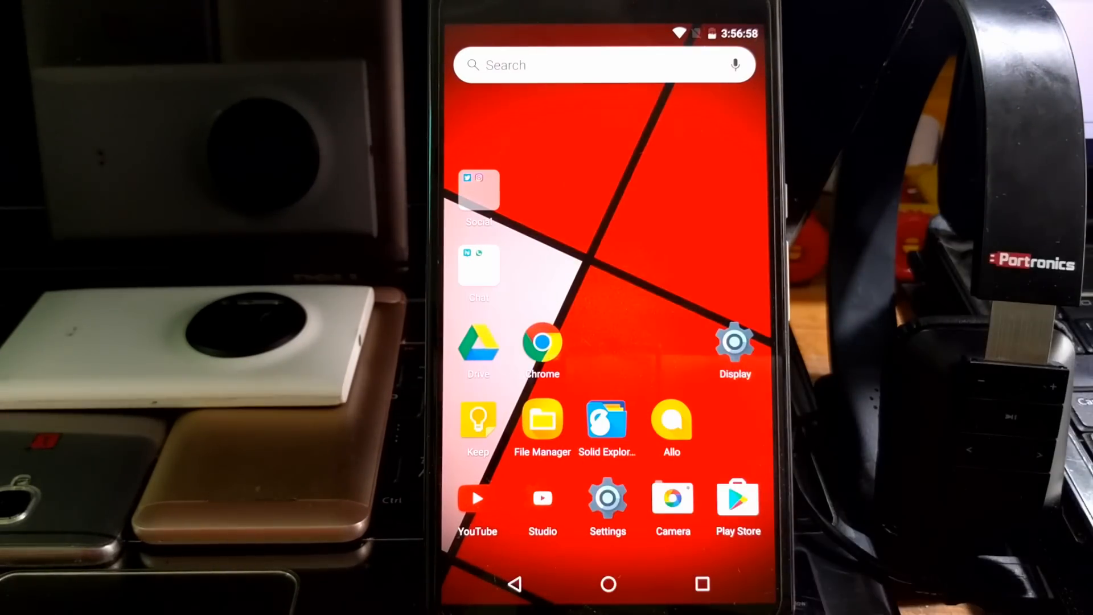
pyautogui.click(599, 64)
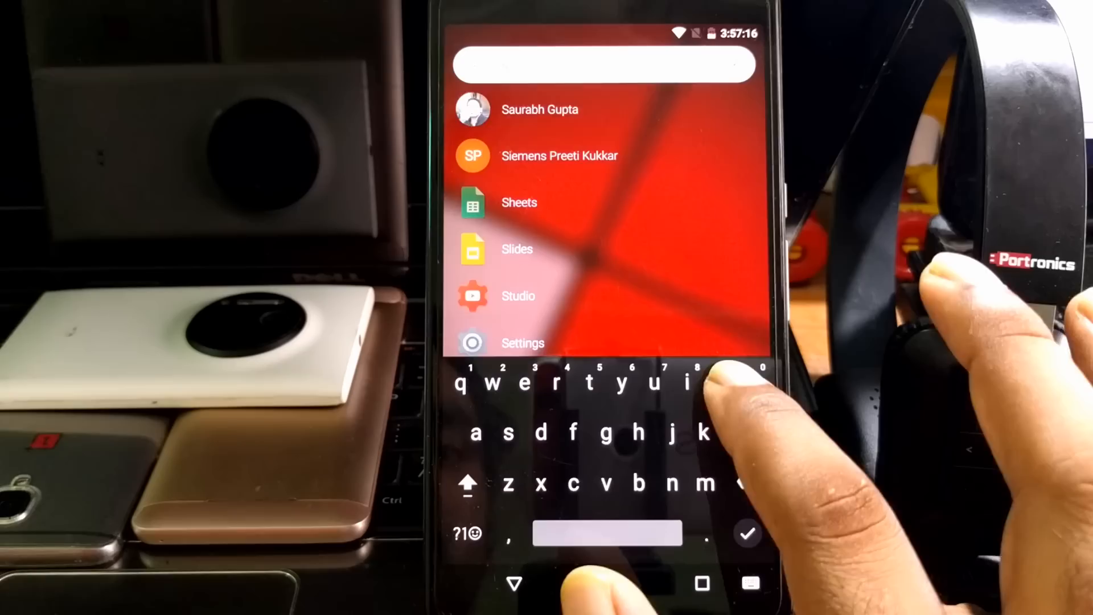
# - Search 'sounds' and place the Sound settings shortcut on the home screen
pyautogui.write('sounds')
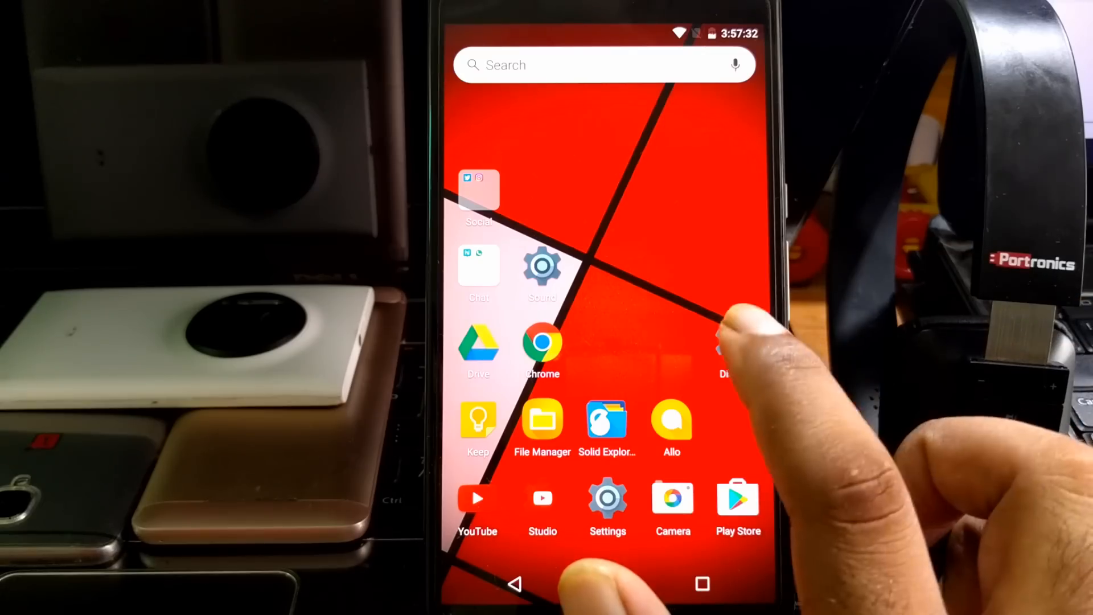
pyautogui.click(608, 498)
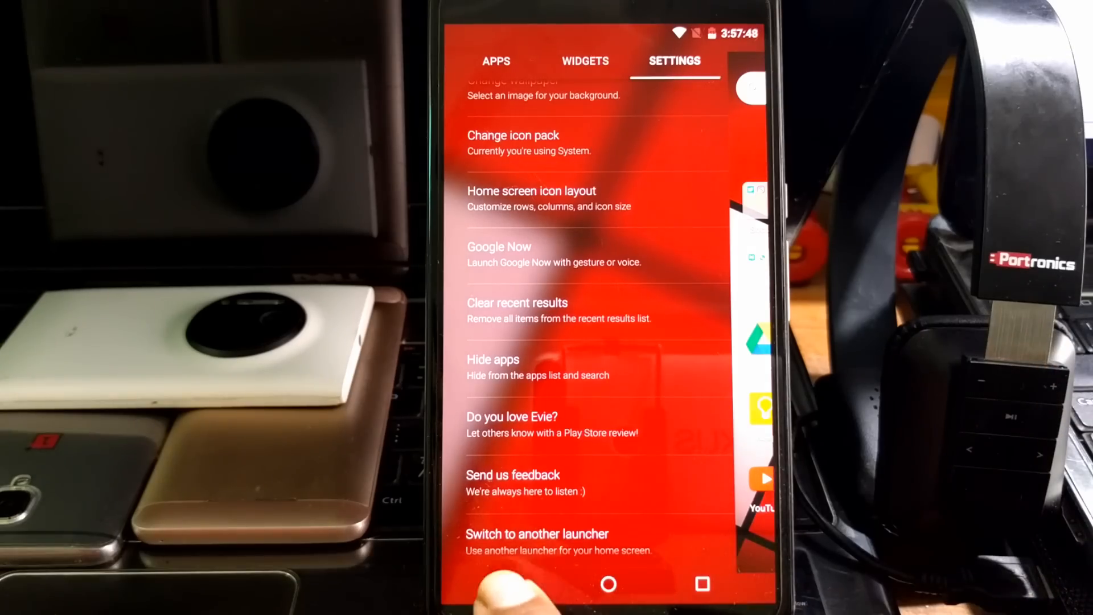
# - Close Evie settings and cancel the 'Create widget and allow access?' prompt
pyautogui.click(608, 584)
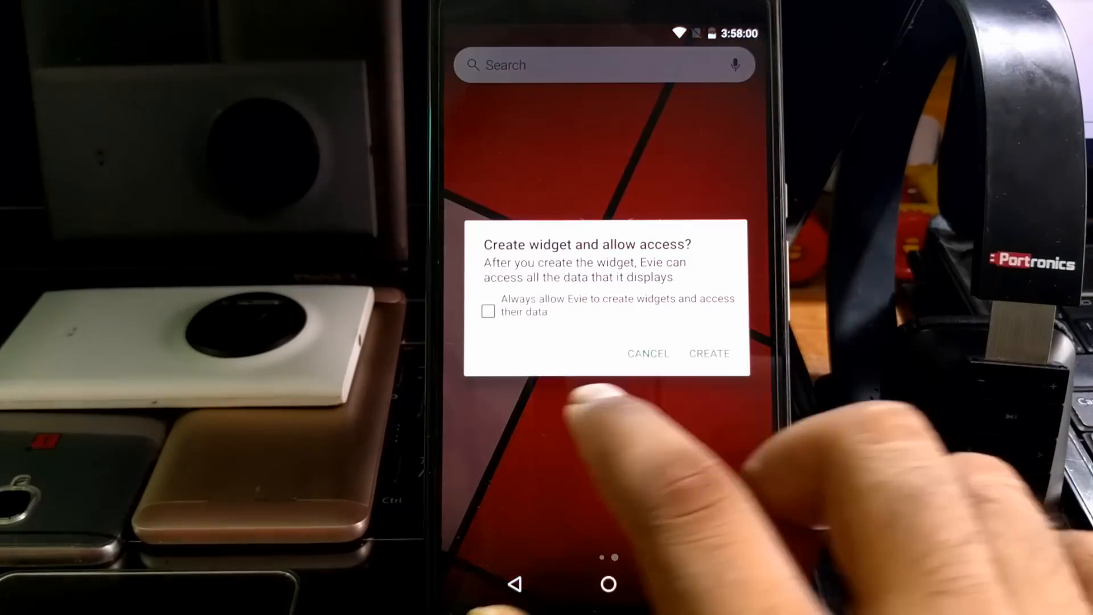
pyautogui.click(709, 353)
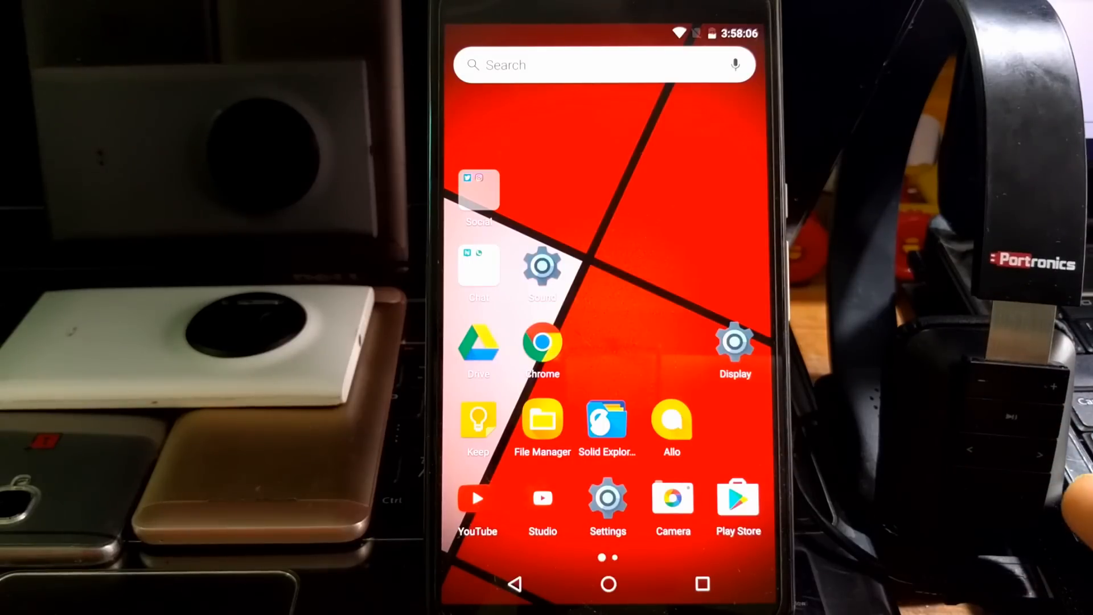
pyautogui.click(607, 498)
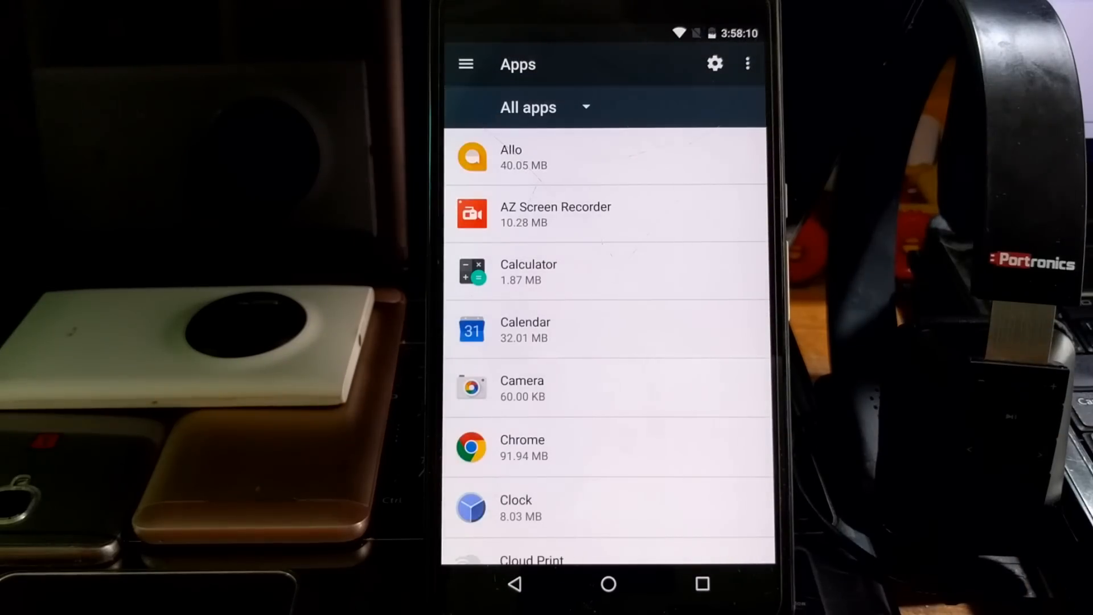
# - Review Evie's App info page, confirming it is the Home app, then go back
pyautogui.scroll(3)
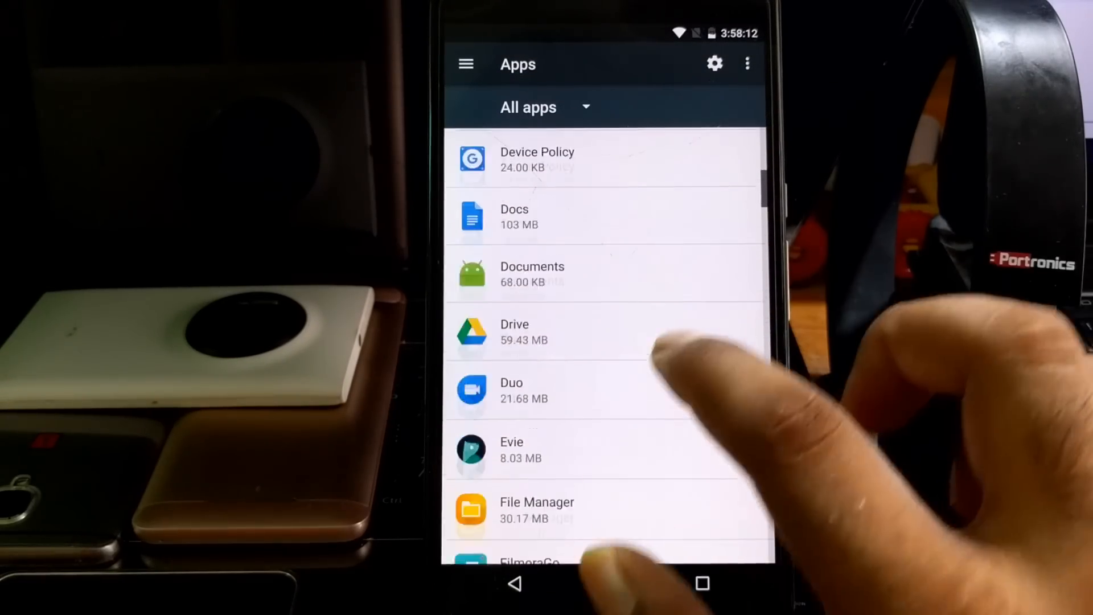
pyautogui.click(511, 449)
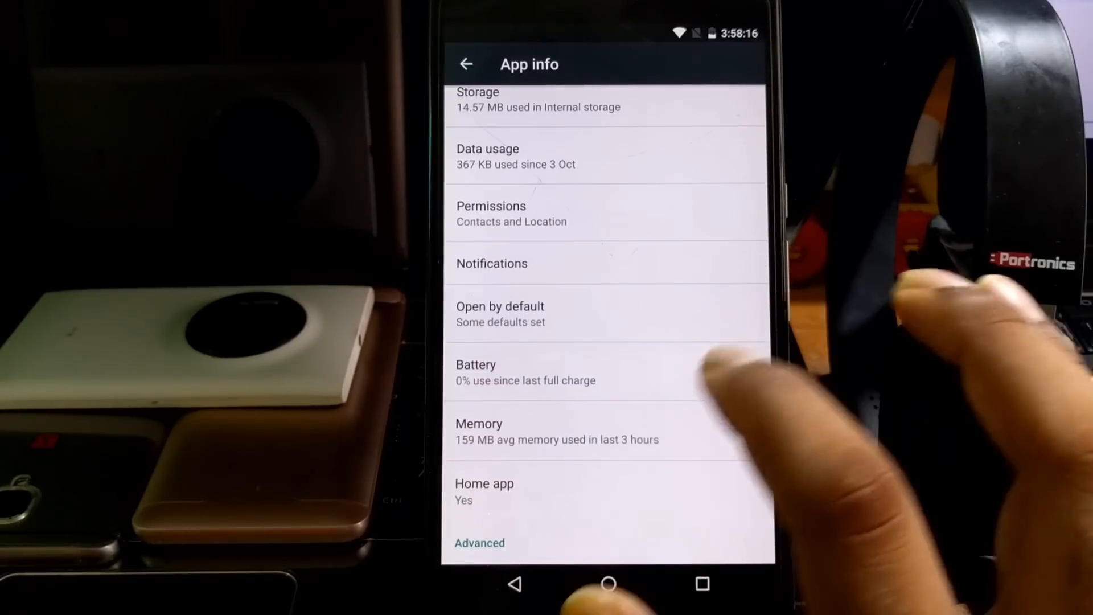
pyautogui.scroll(3)
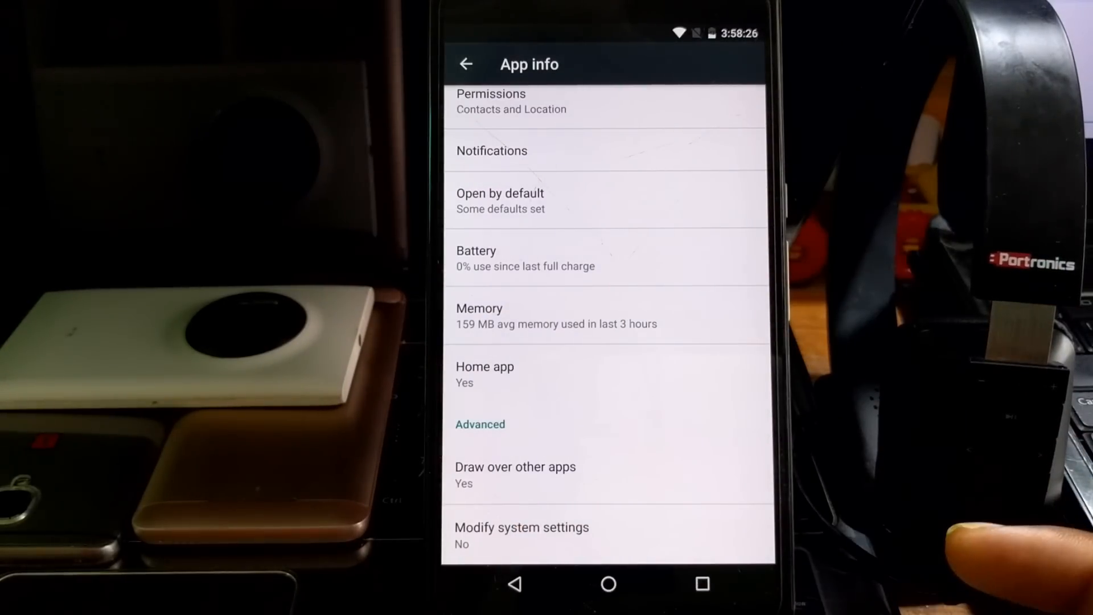
pyautogui.click(608, 584)
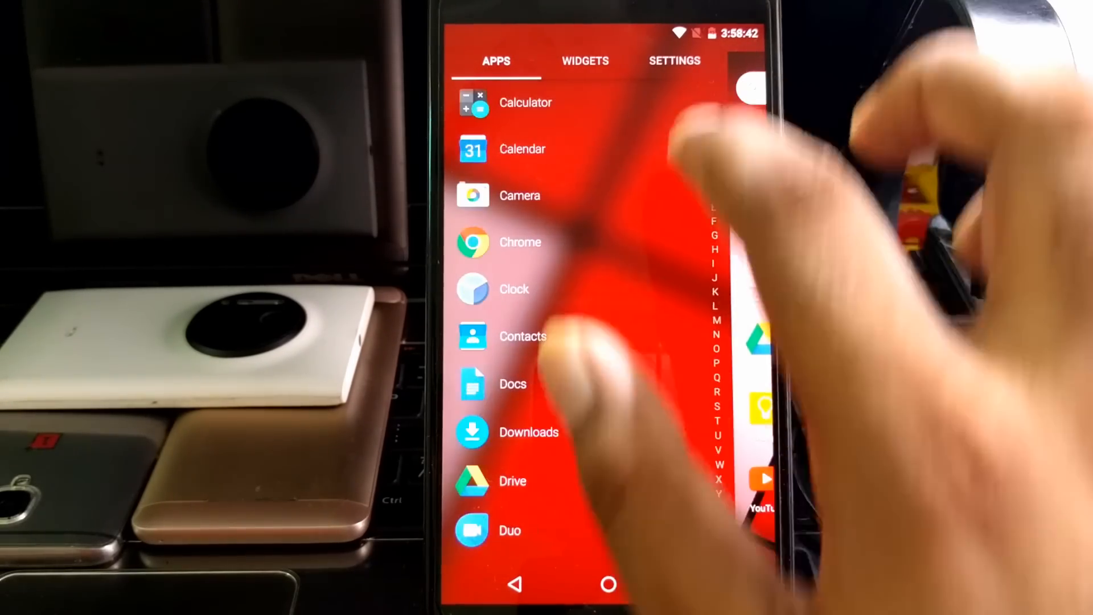
# - View the widget list from Tapet widgets to WhatsApp Chat, then leave it
pyautogui.click(674, 61)
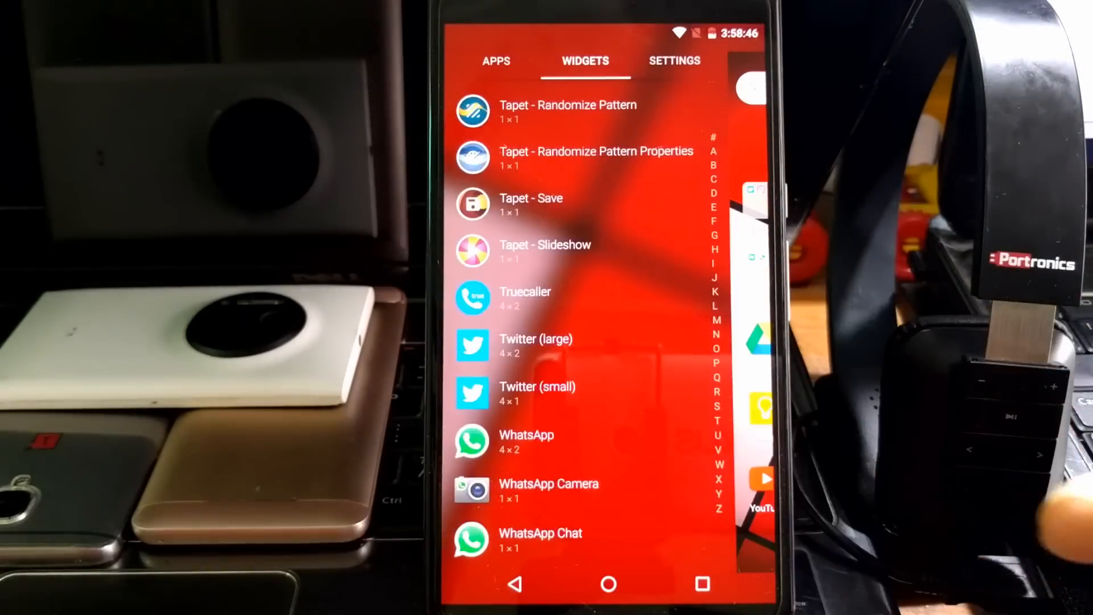
pyautogui.click(496, 61)
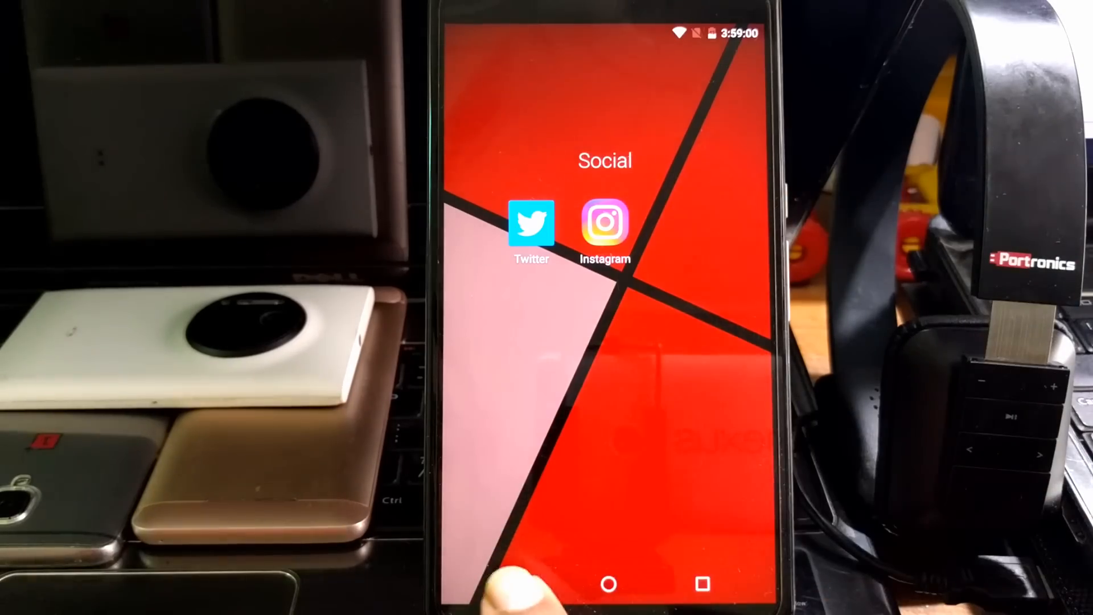
# - Swipe from the Social folder to the Chat folder with hike and WhatsApp, then close it
pyautogui.hscroll(-3)
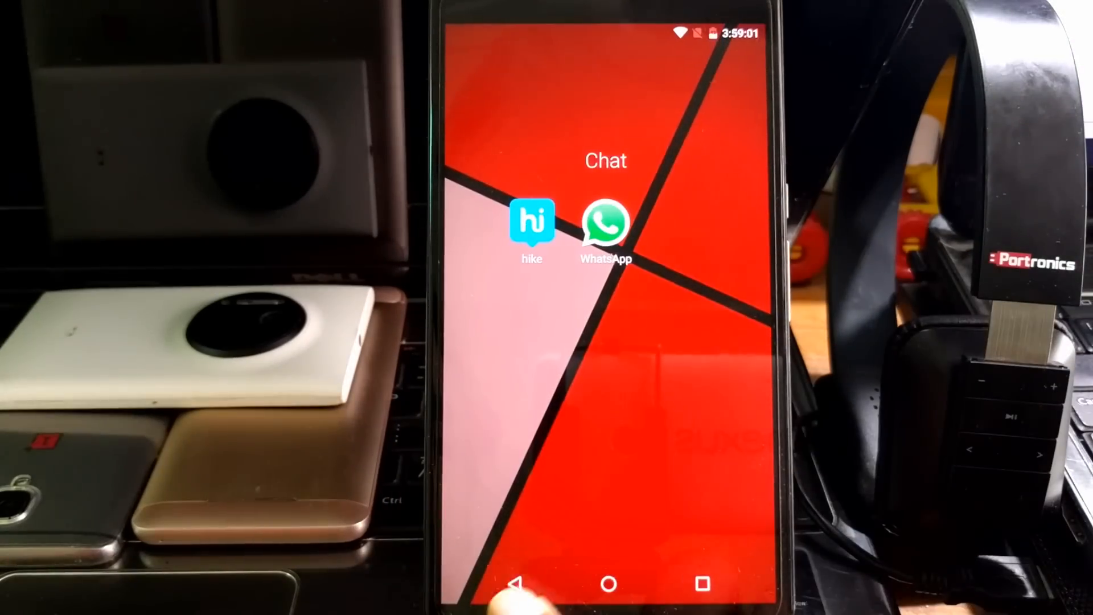
pyautogui.click(608, 584)
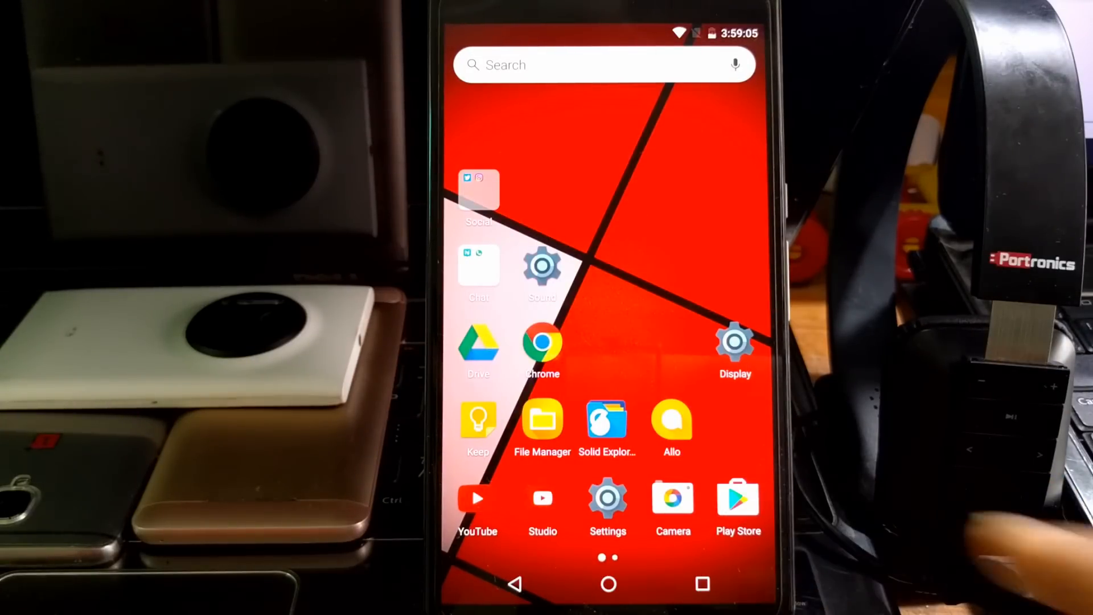
pyautogui.click(478, 189)
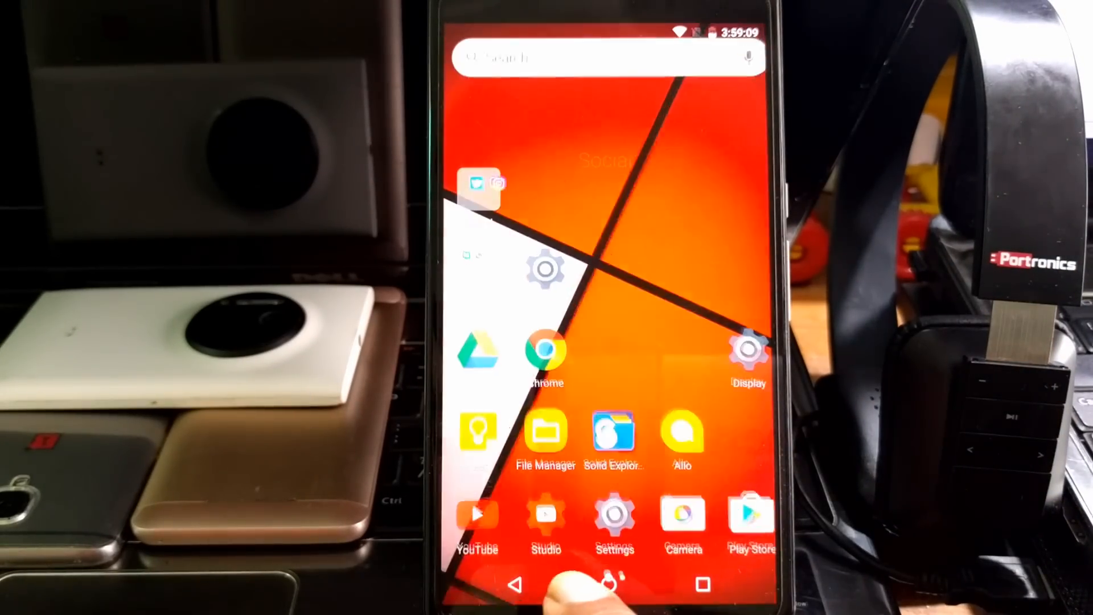
pyautogui.click(478, 187)
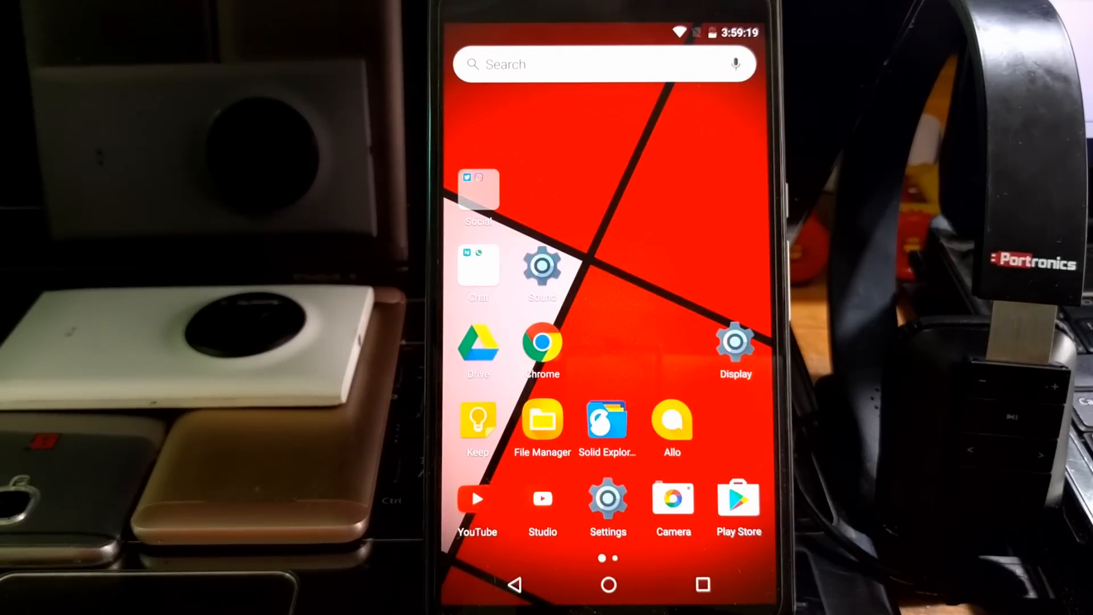
pyautogui.click(478, 268)
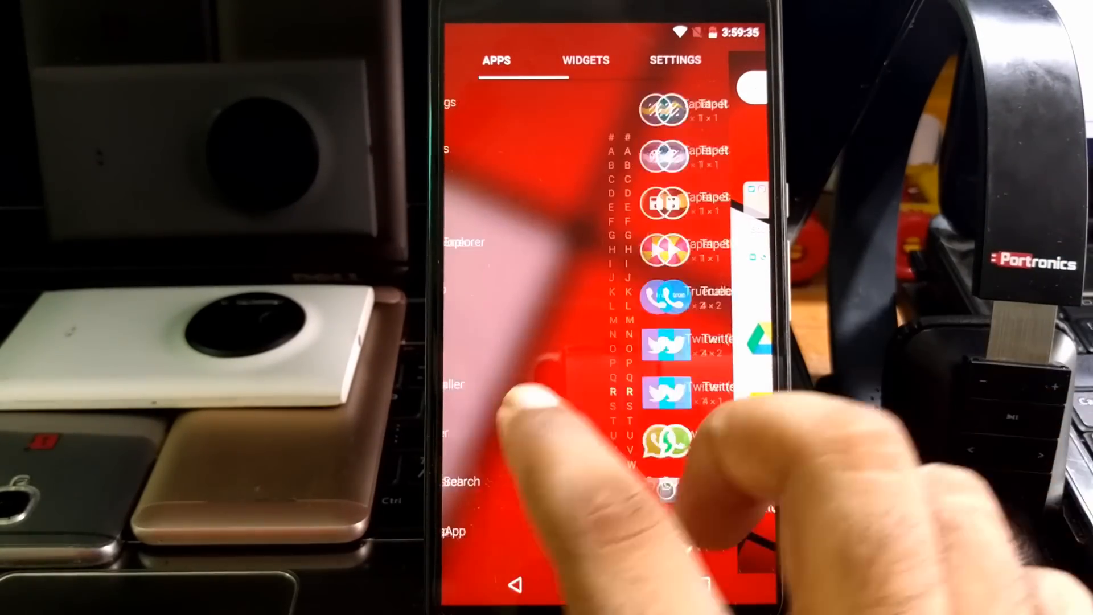
pyautogui.click(515, 584)
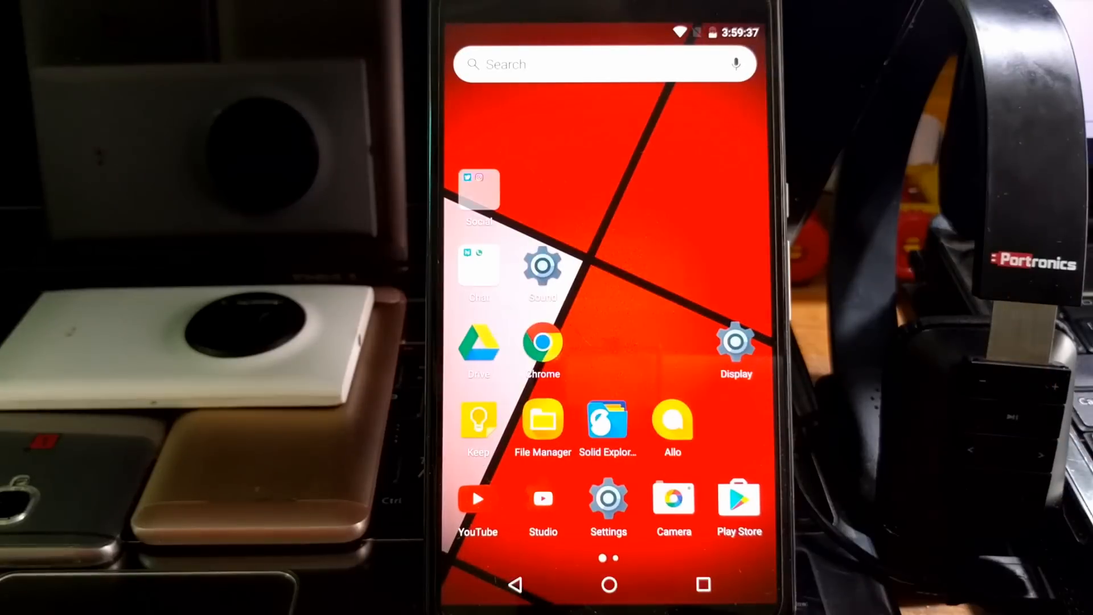